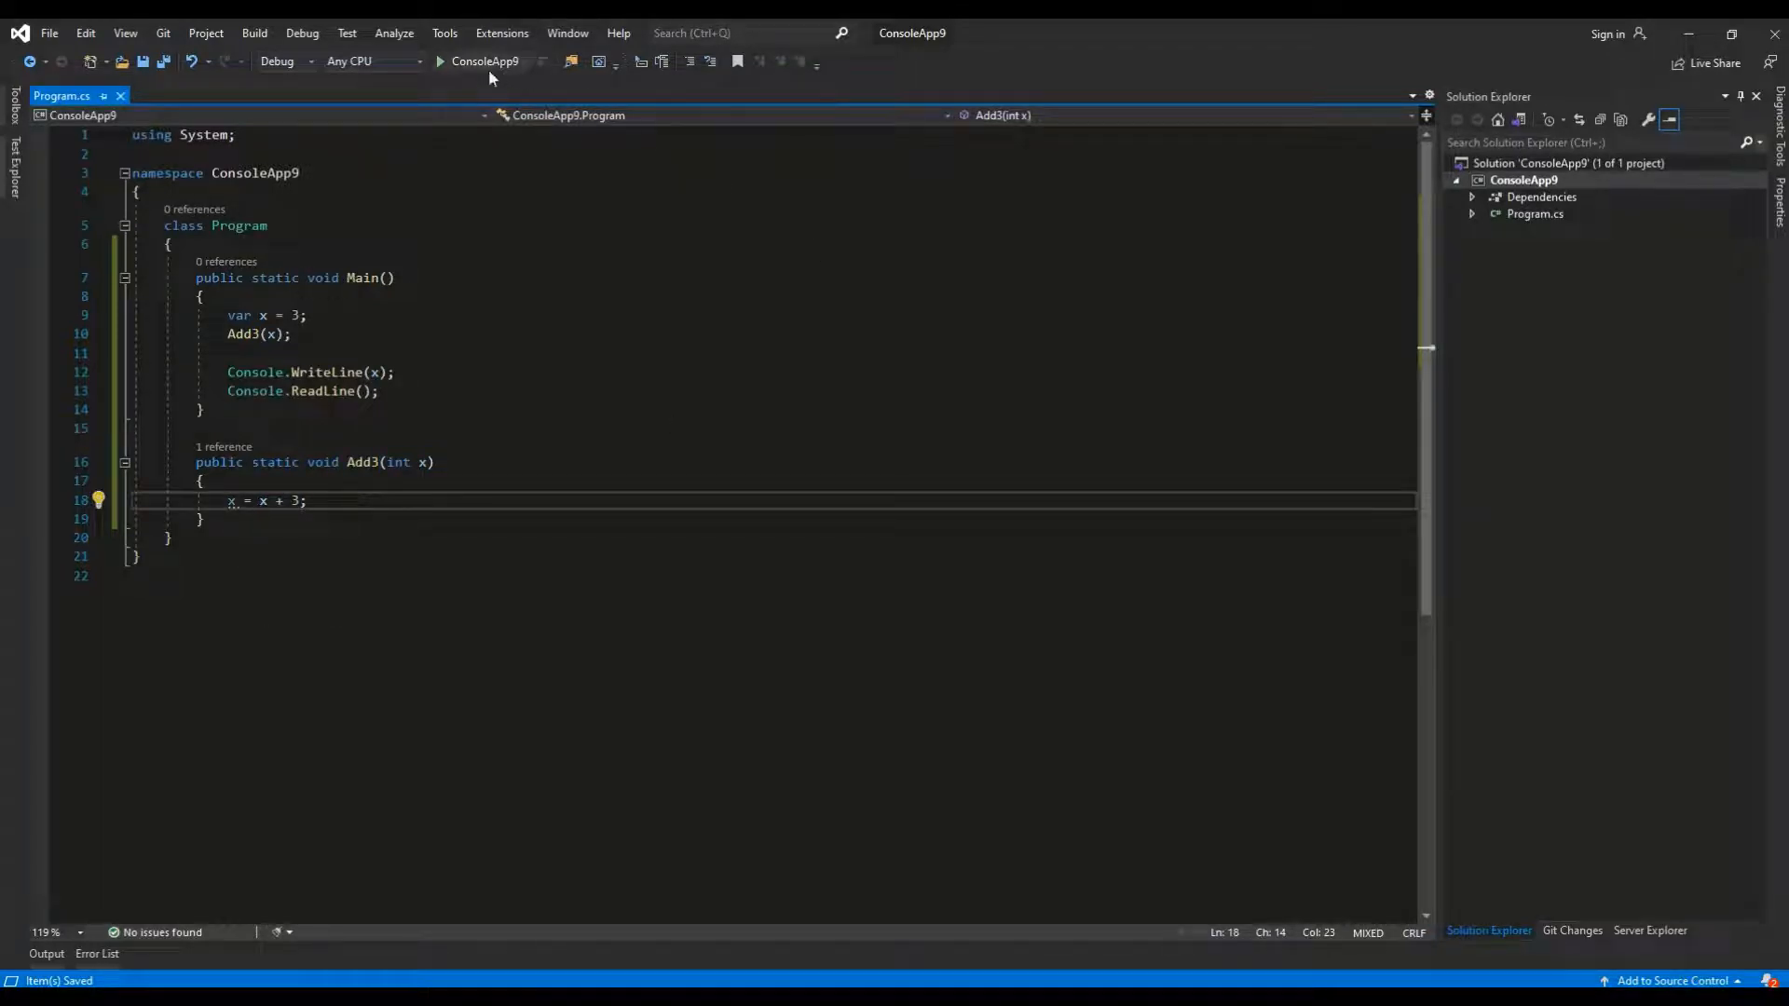
Step: Start ConsoleApp9 and confirm the console prints 3 after the pass-by-value Add3 call
{"action": "left_click", "coordinate": [440, 62]}
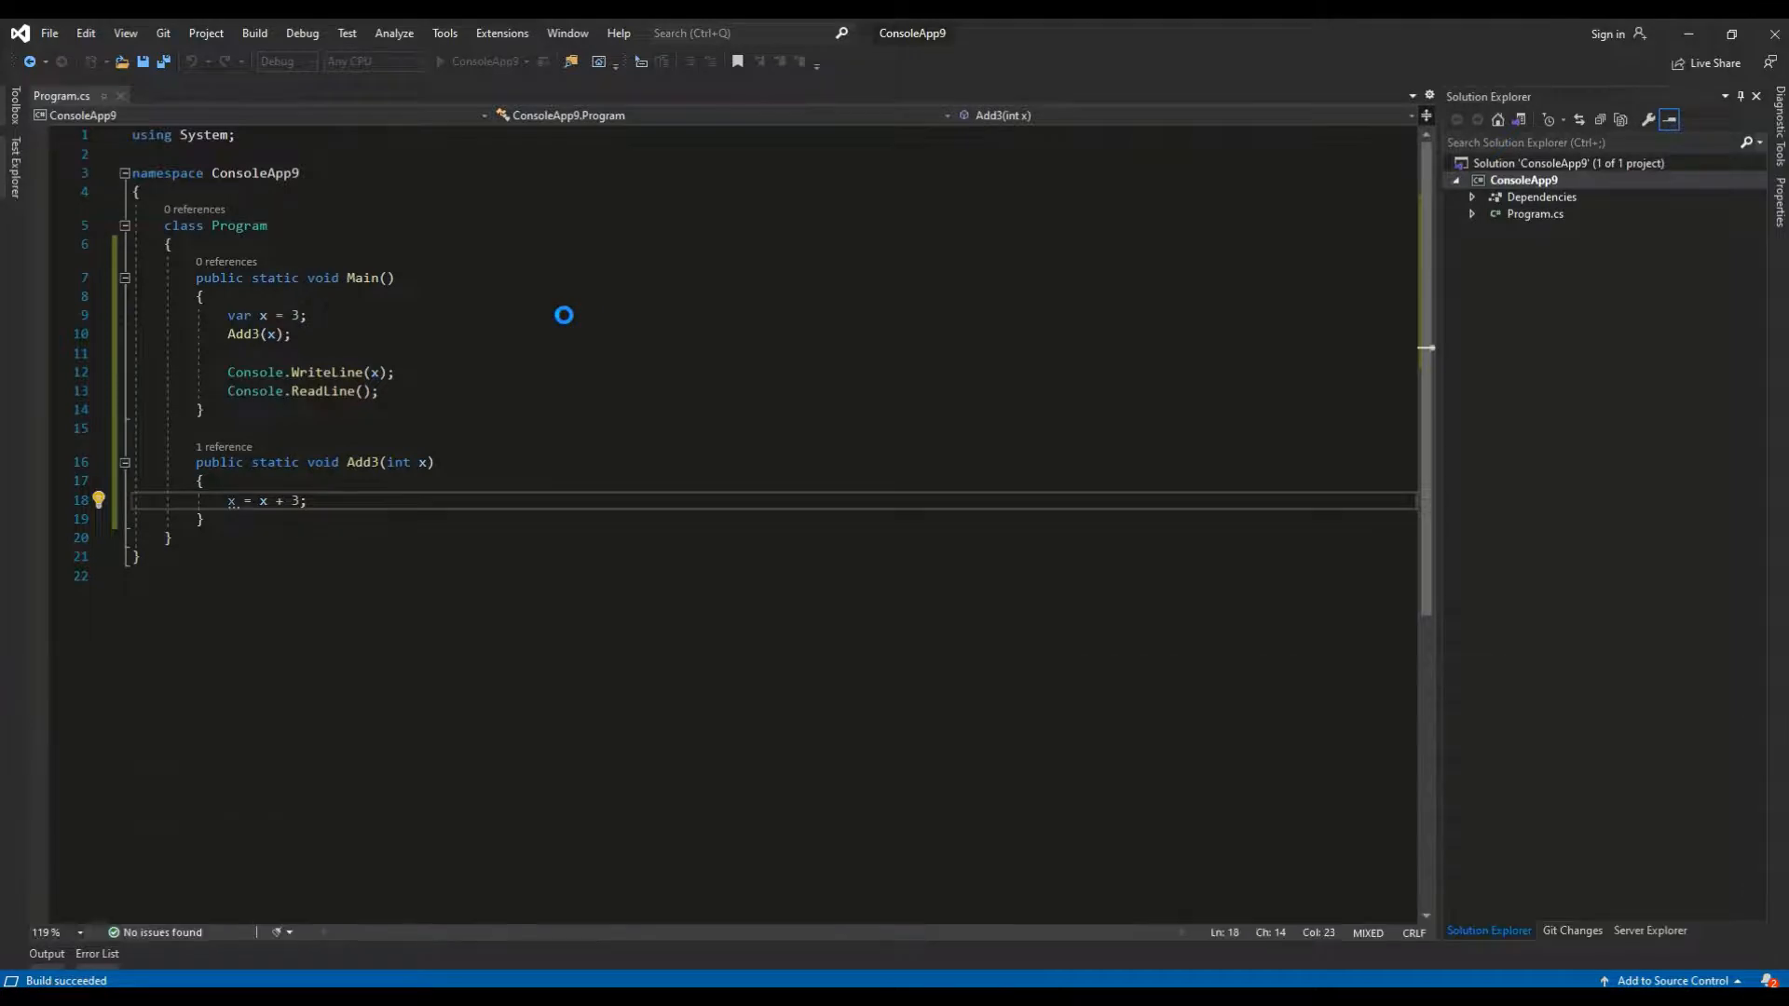
{"action": "key", "text": "F5"}
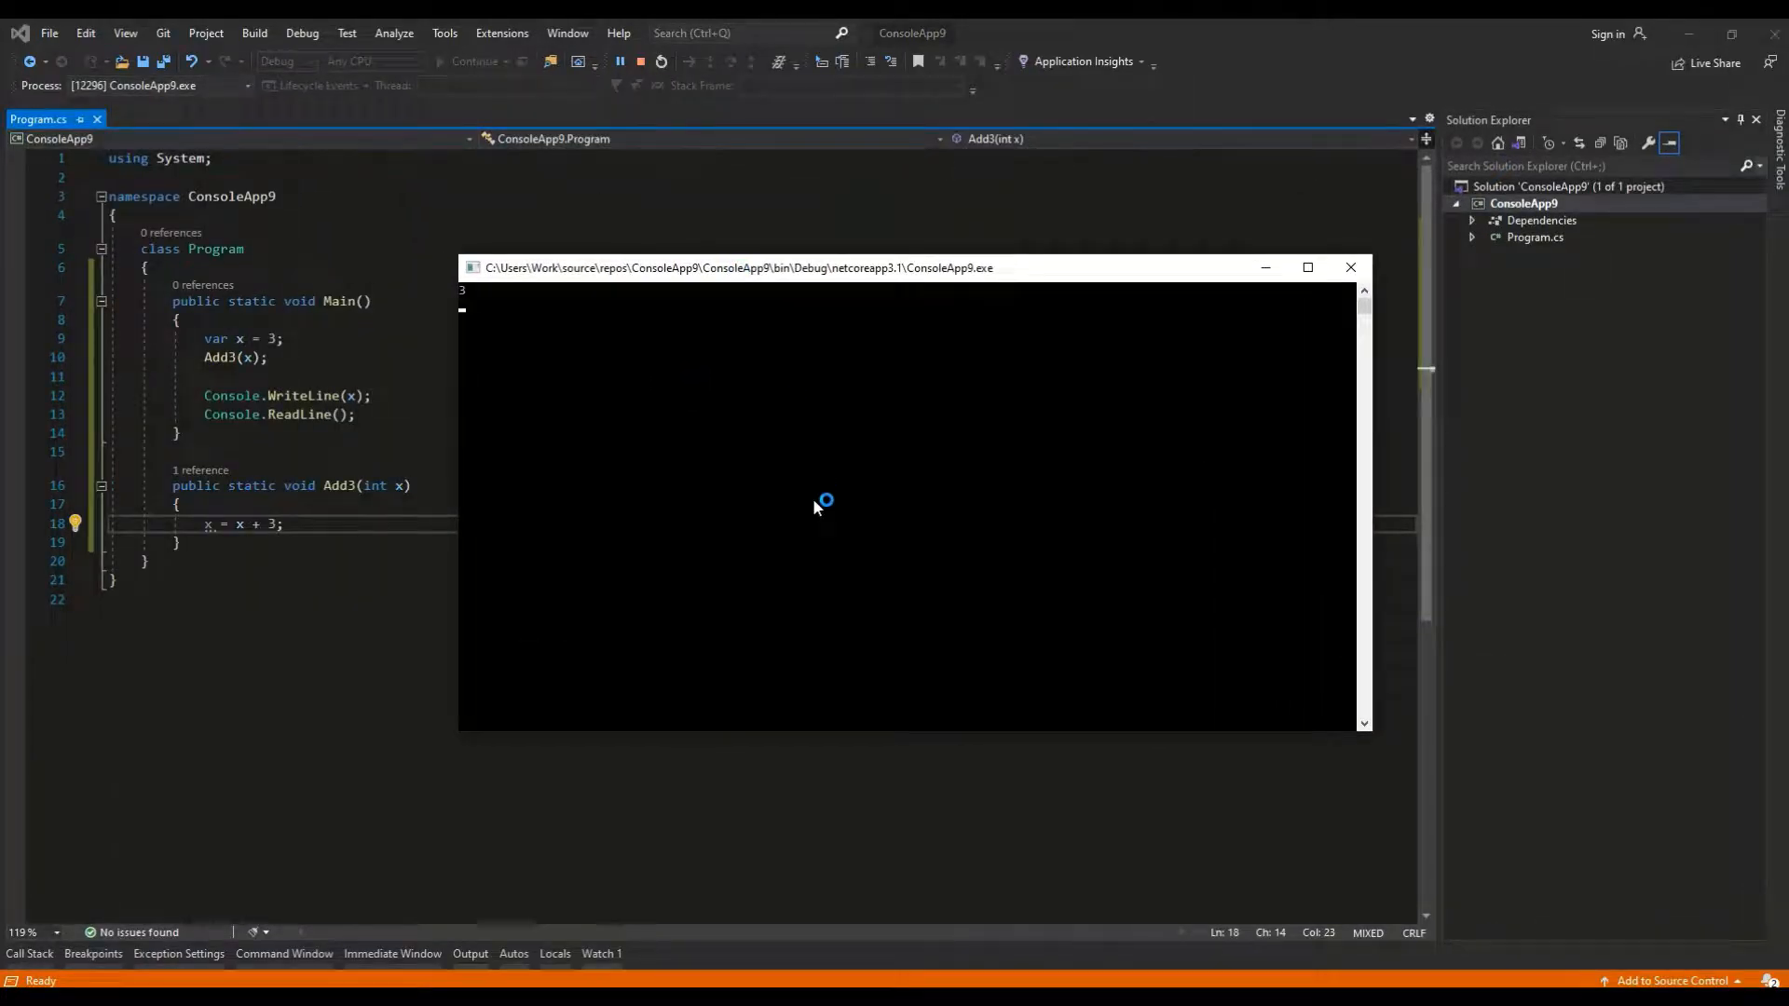
{"action": "mouse_move", "coordinate": [816, 508]}
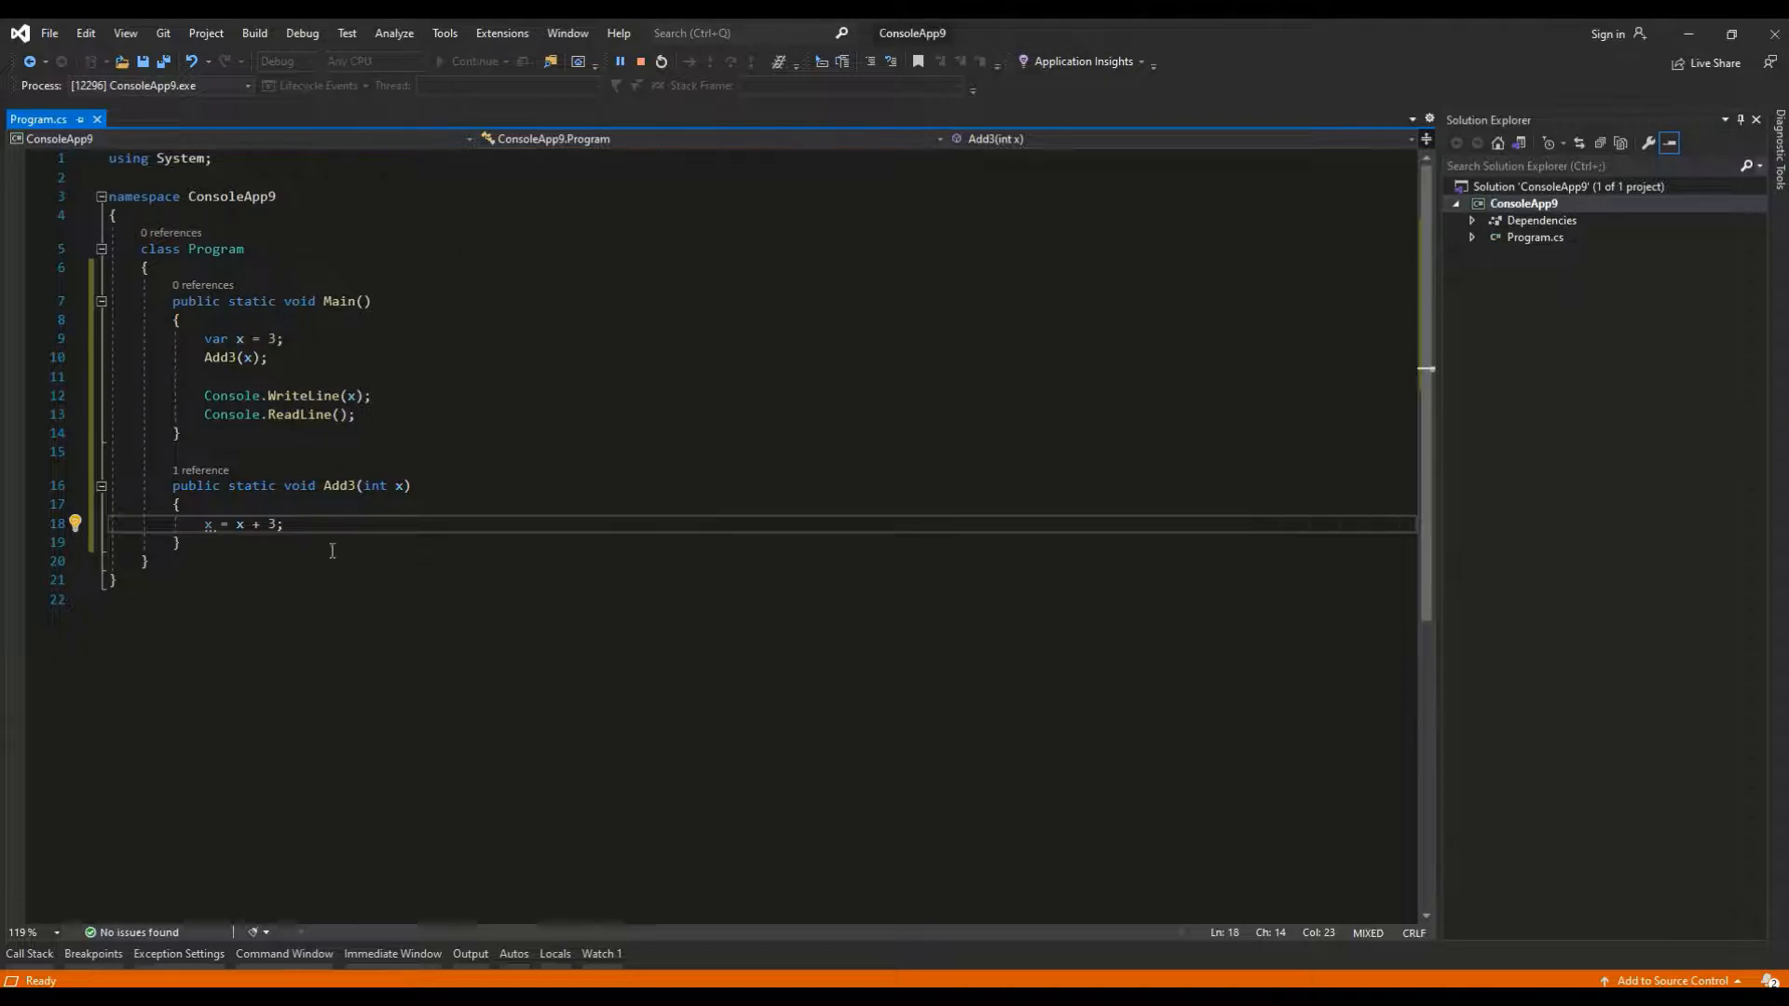
Step: Add 'ref' to Add3's int x parameter and to the call site, then build and run
{"action": "type", "text": "ref"}
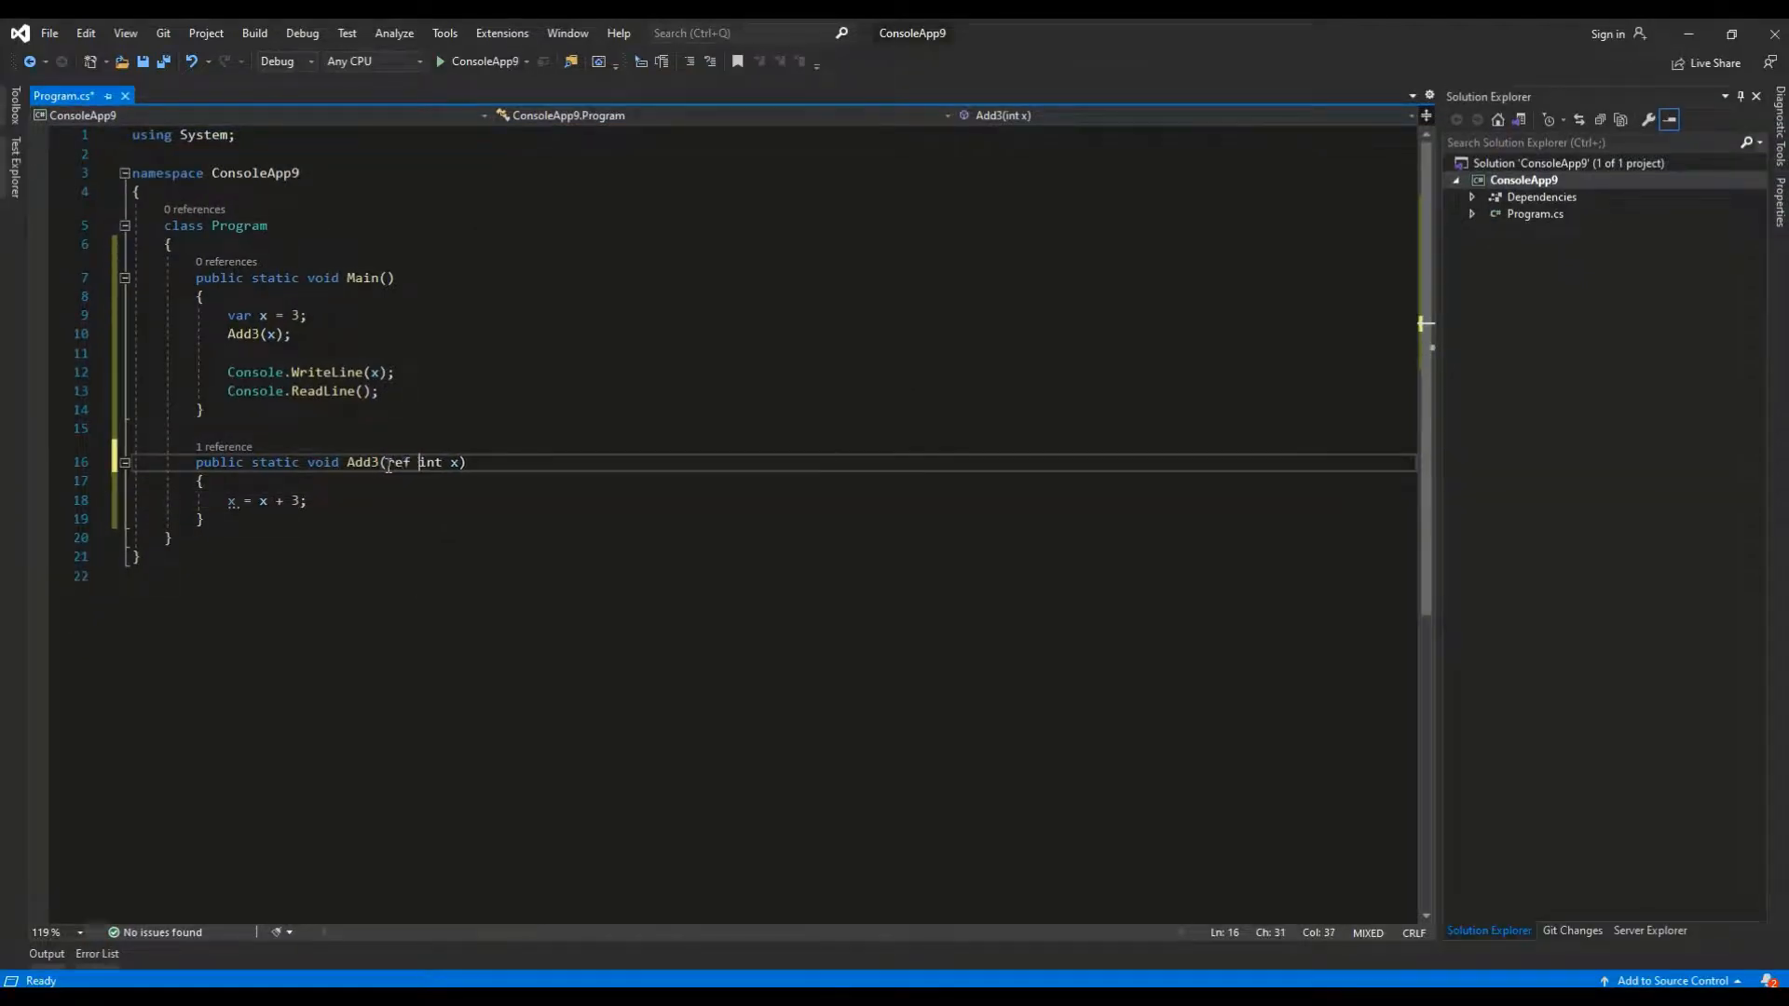
{"action": "type", "text": "ref"}
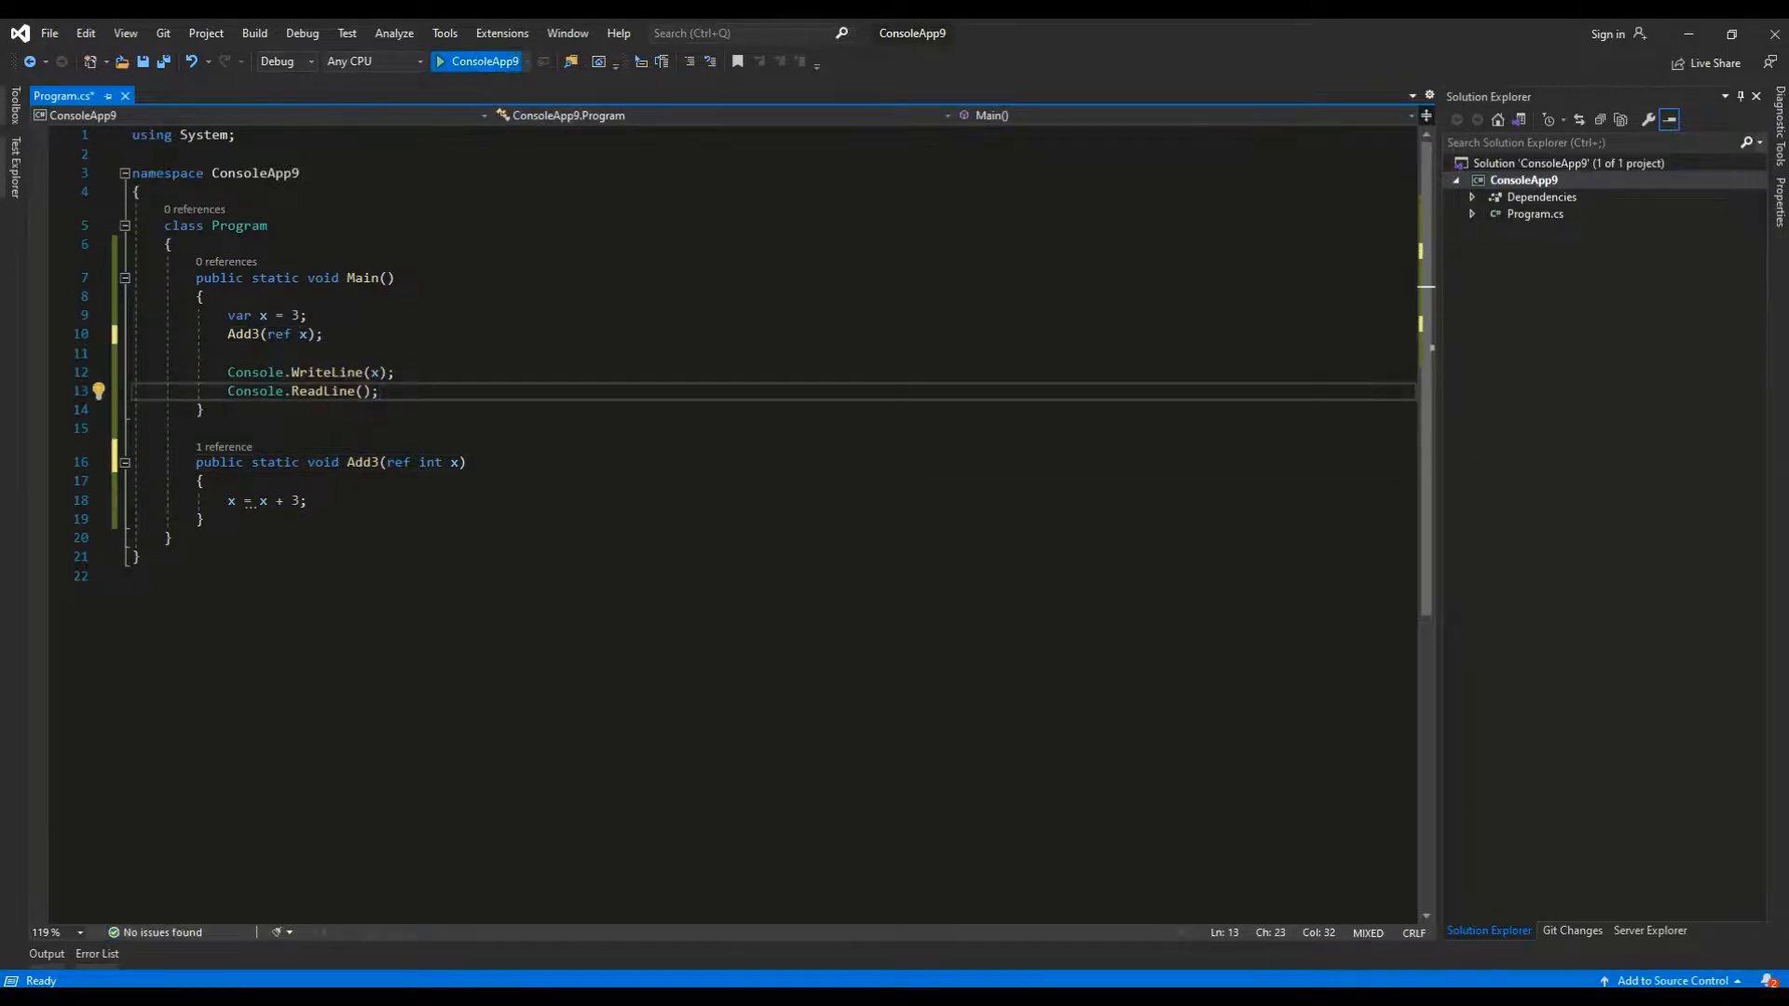
{"action": "left_click", "coordinate": [436, 60]}
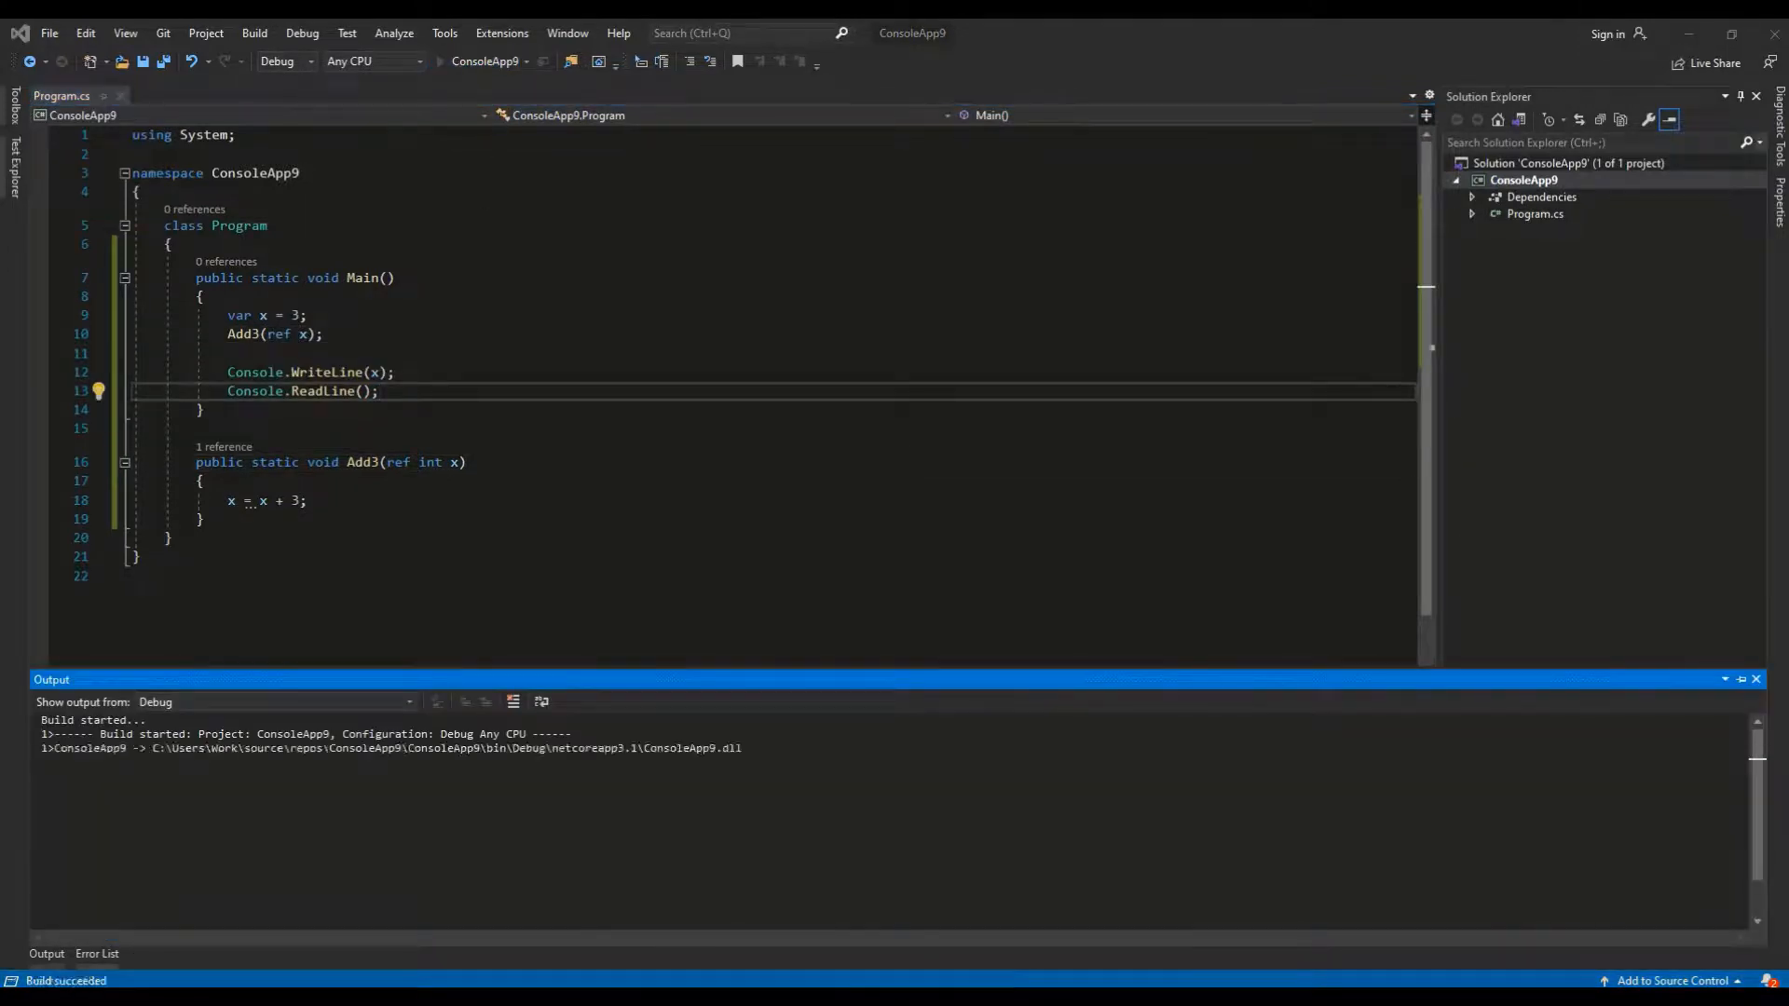
{"action": "key", "text": "F5"}
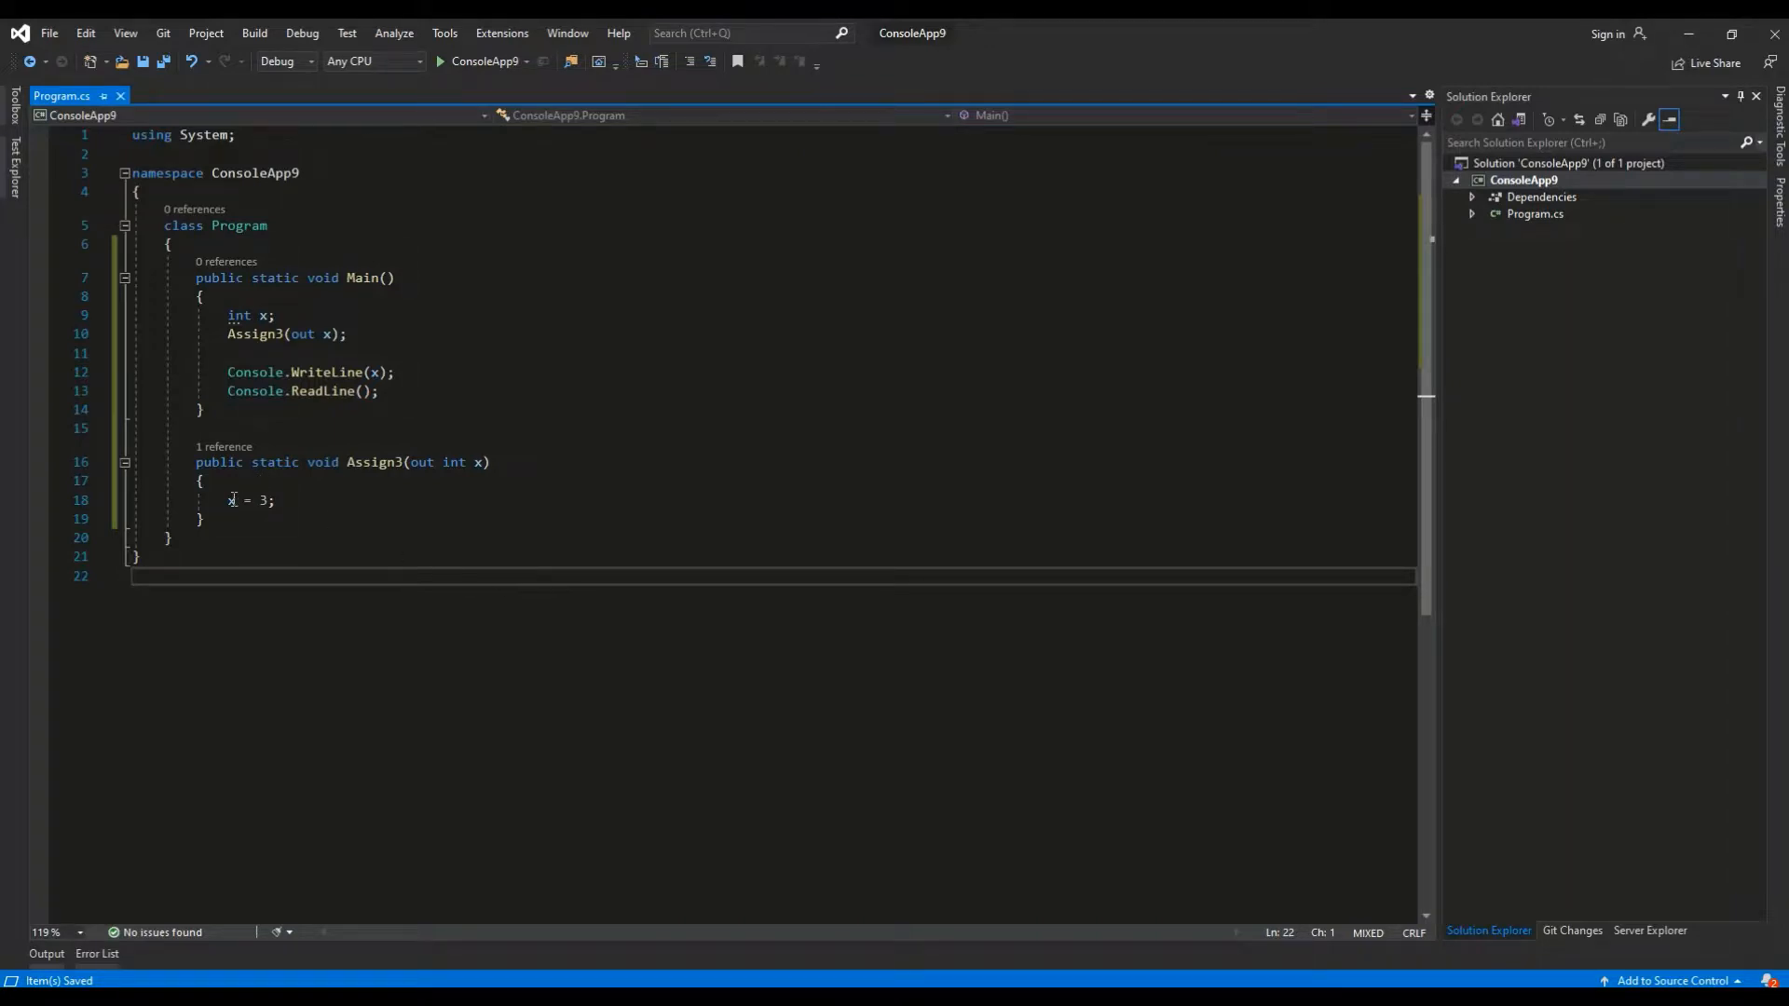
Step: Run the Assign3(out int x) version that sets x to 3 from Main's Assign3(out x) call
{"action": "left_click", "coordinate": [311, 500]}
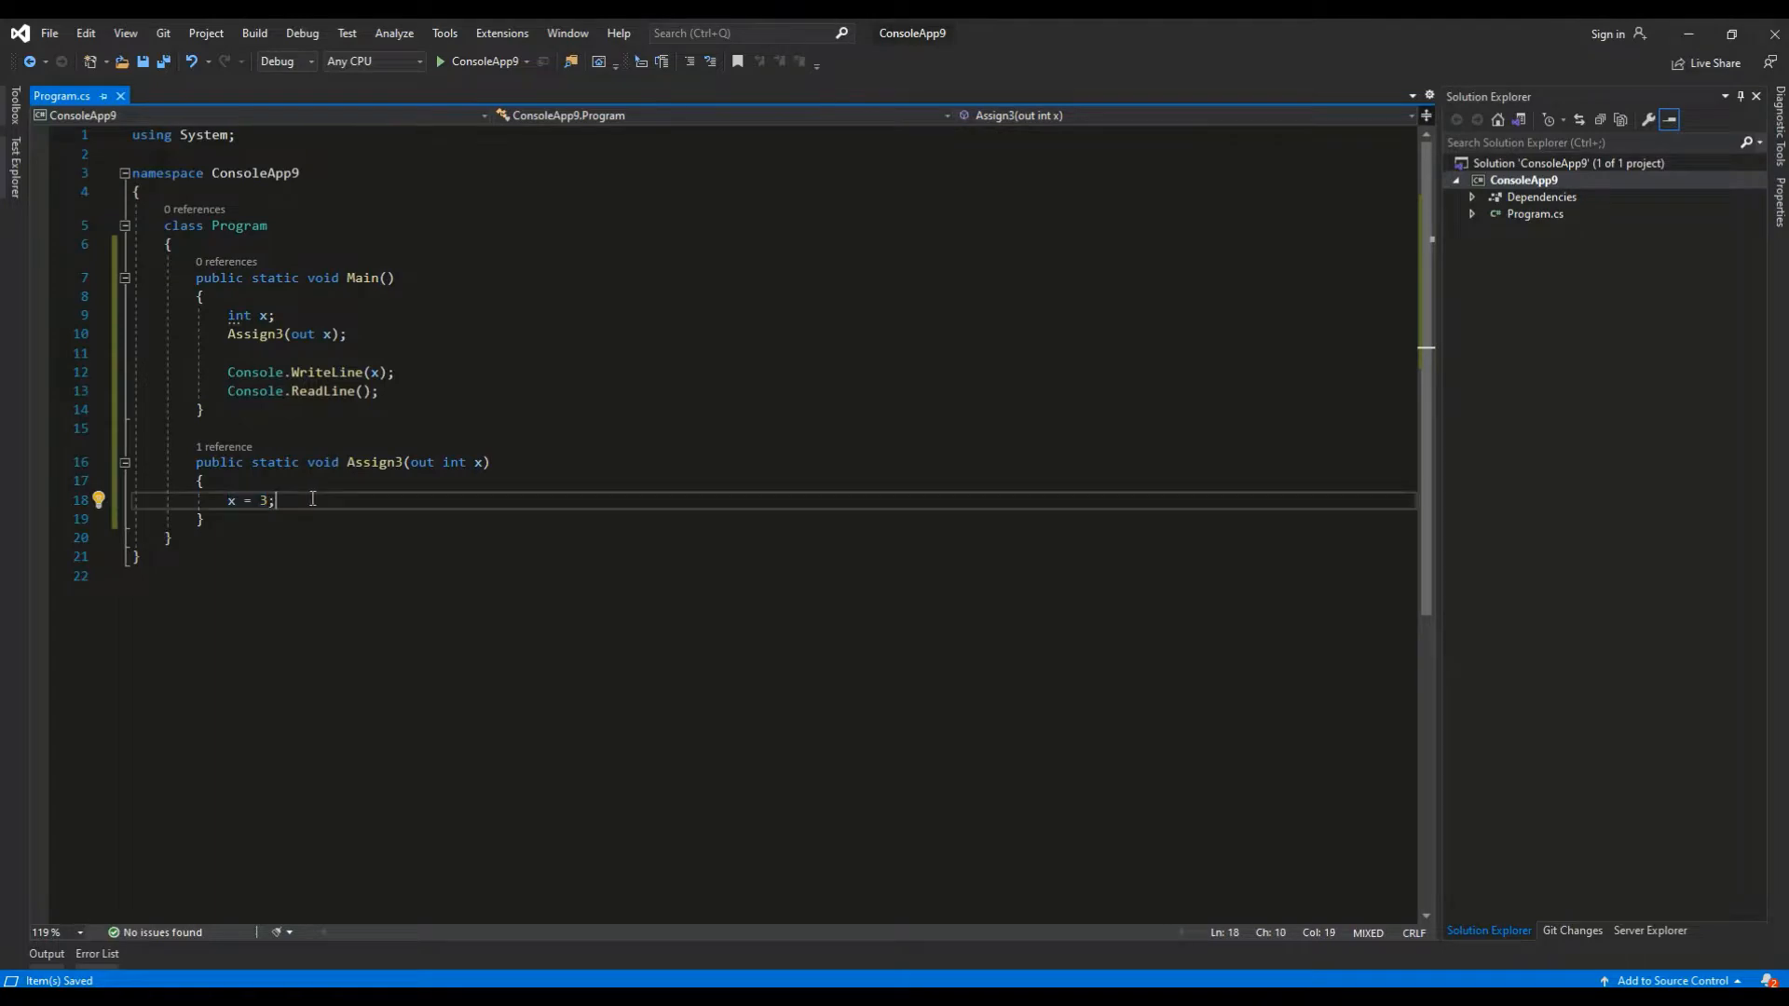
{"action": "left_click", "coordinate": [432, 62]}
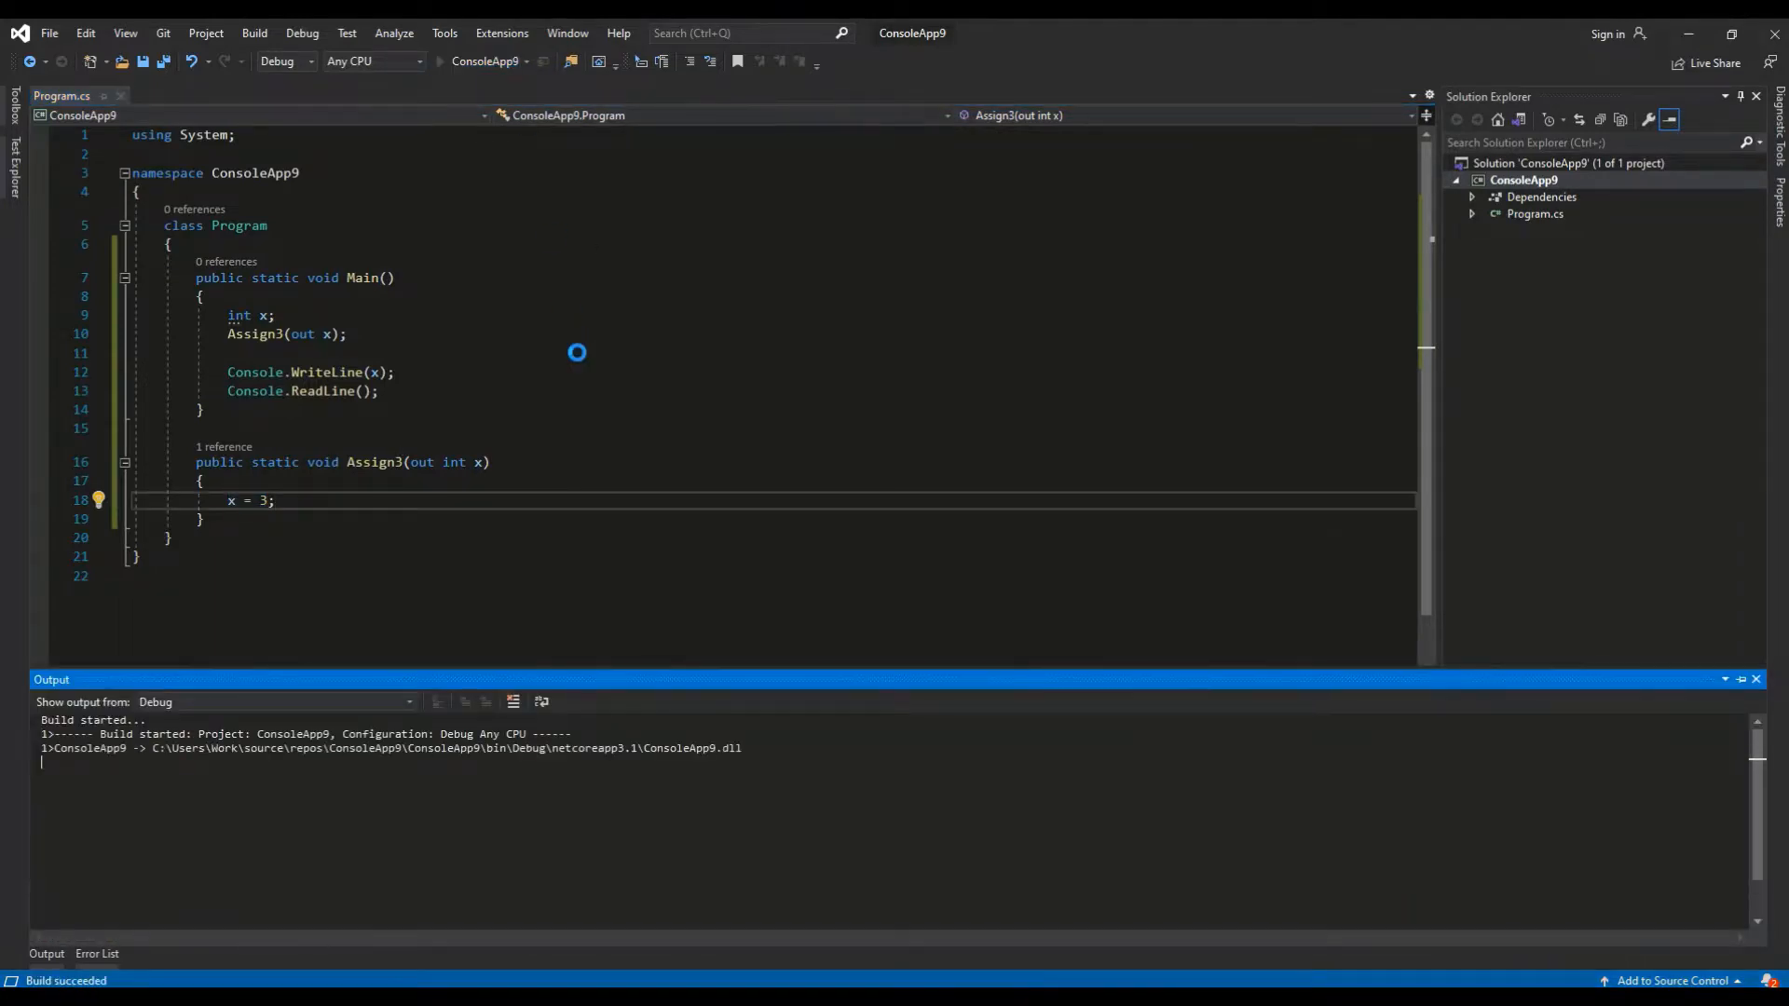
{"action": "key", "text": "F5"}
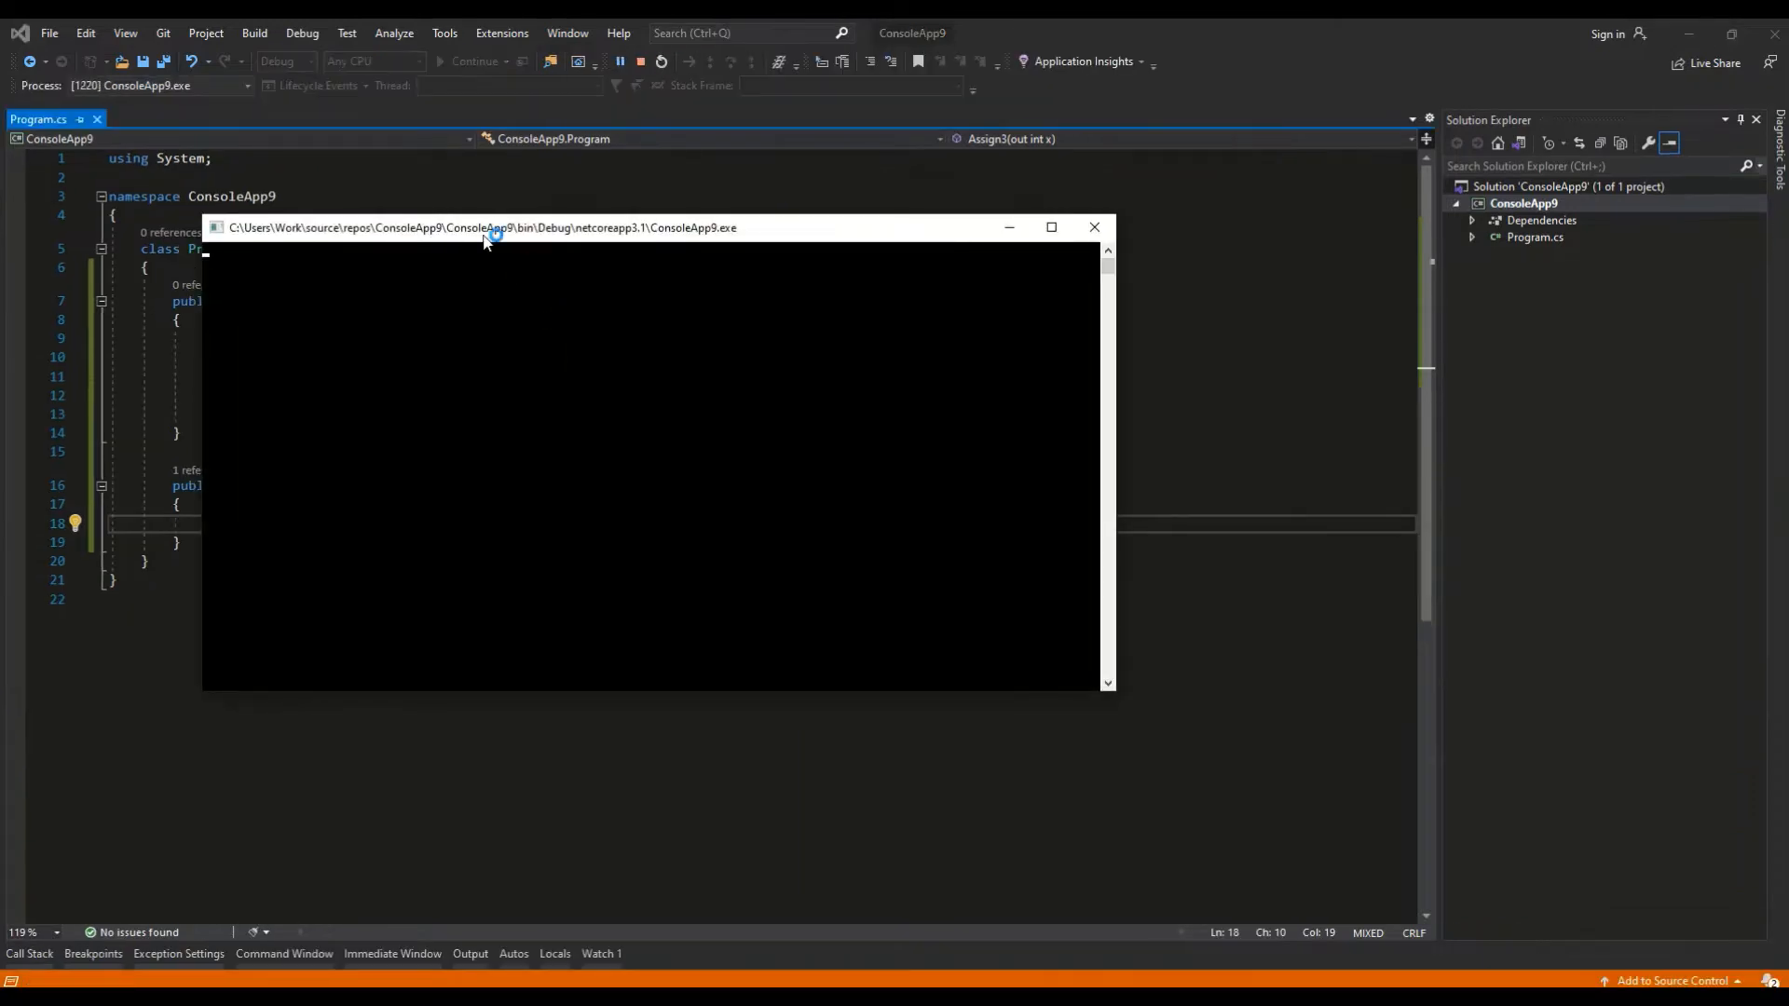